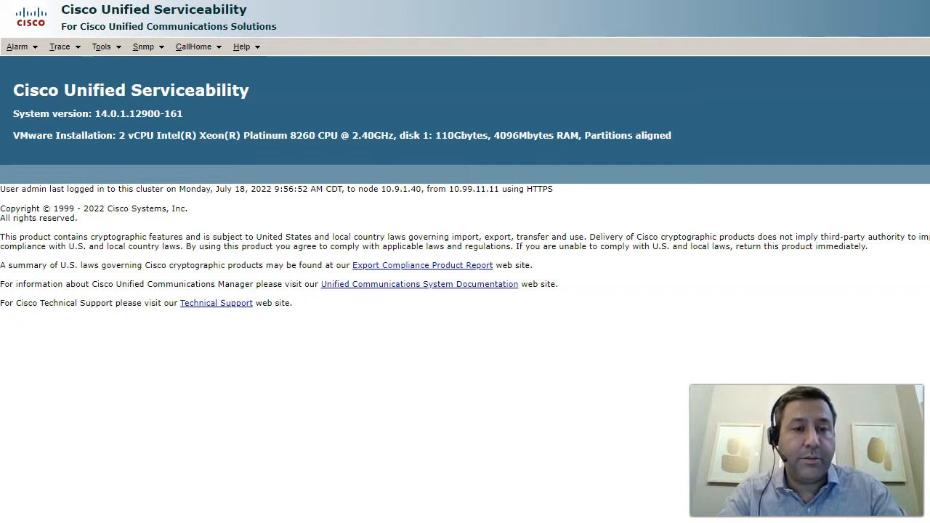
Step: Search the SNMP v1/v2 community strings and find 0 existing records
left_click(143, 46)
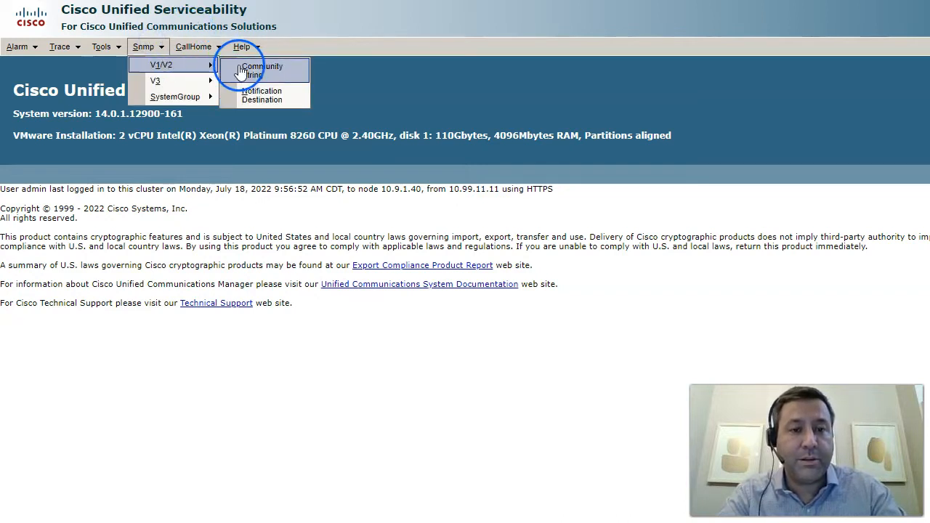
left_click(262, 70)
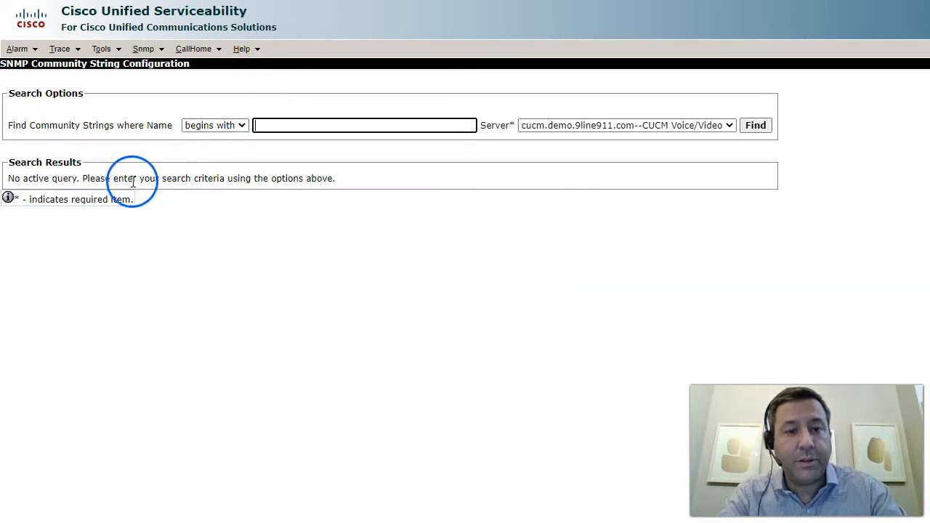
left_click(755, 125)
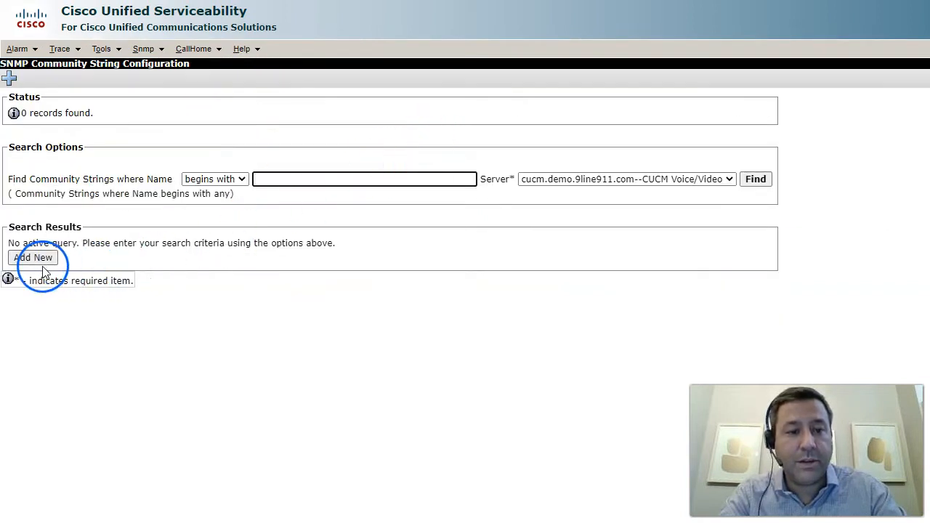
left_click(33, 258)
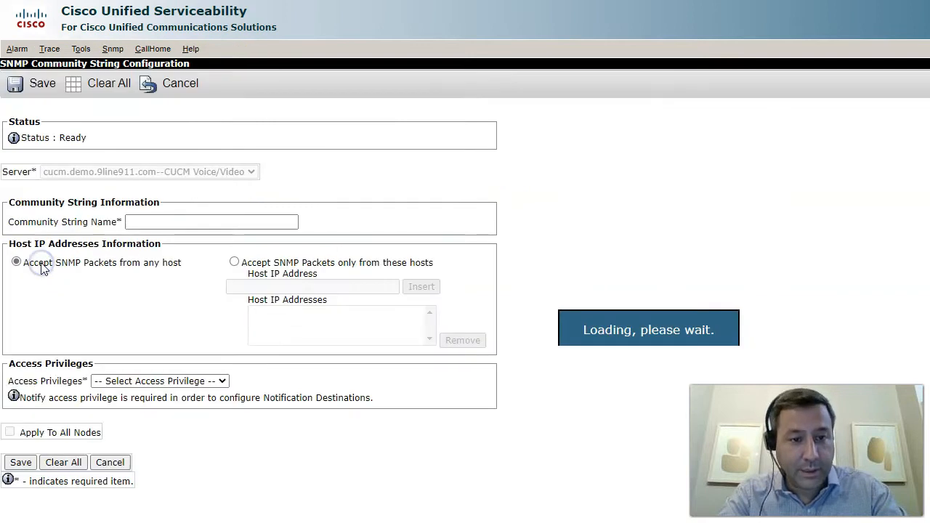
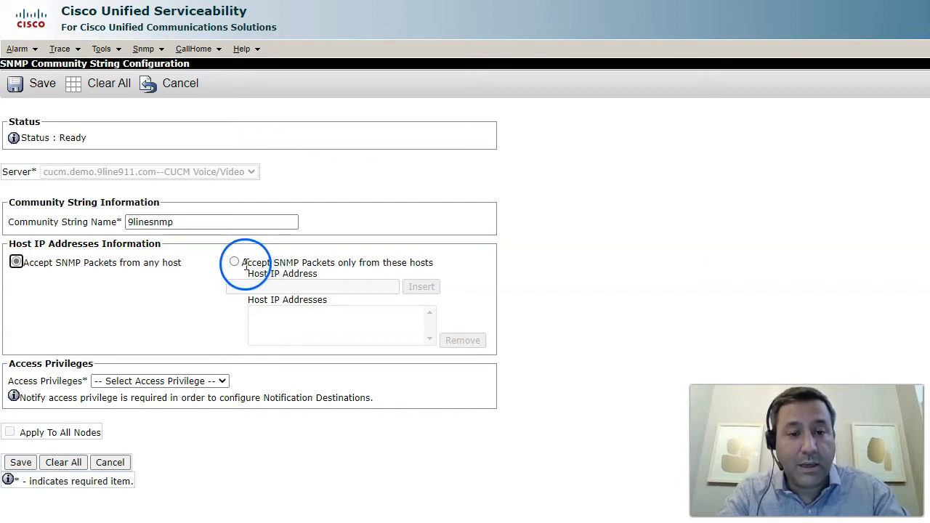
Step: Restrict it to accept SNMP packets only from host 10.56.10.9
left_click(234, 262)
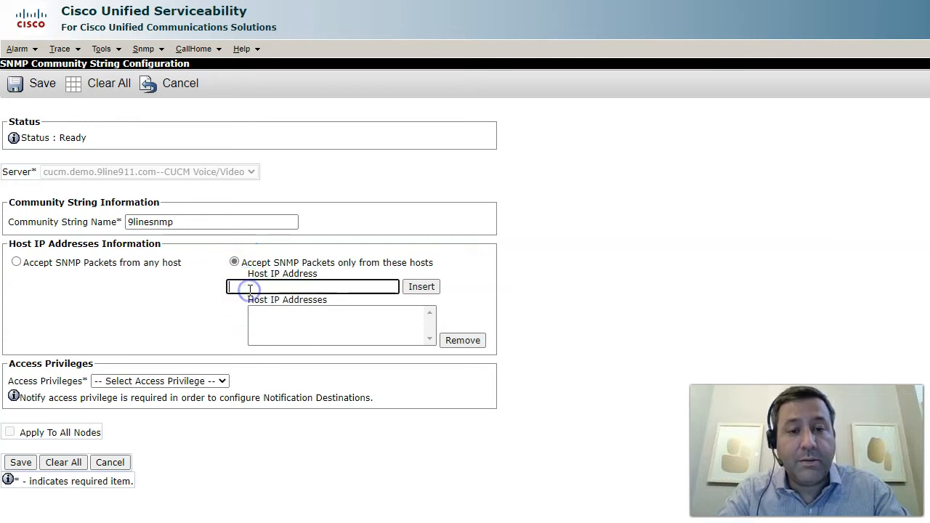
type("10.56.10.9")
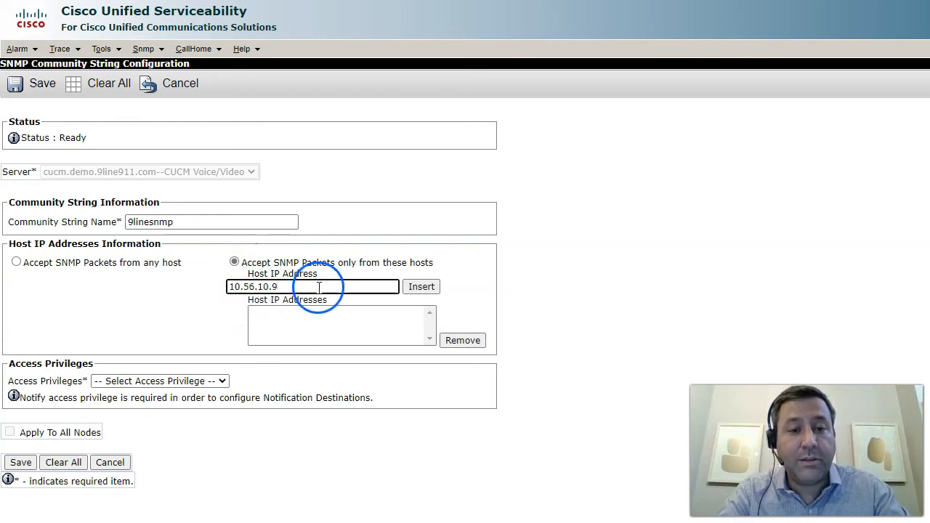
left_click(421, 286)
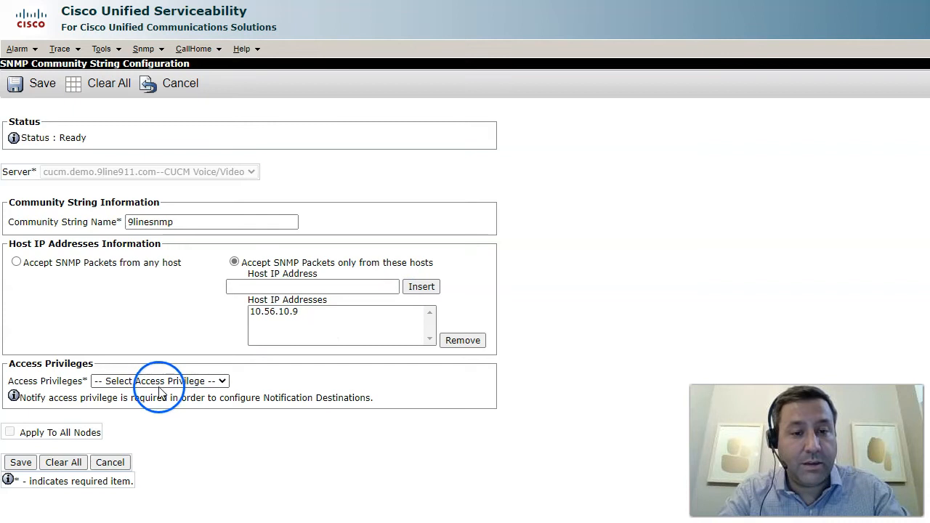
left_click(159, 381)
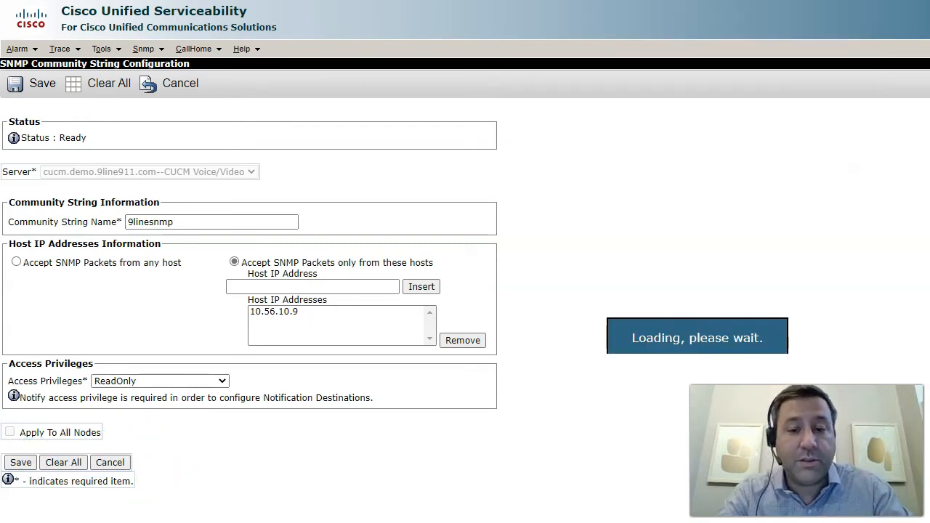
left_click(42, 83)
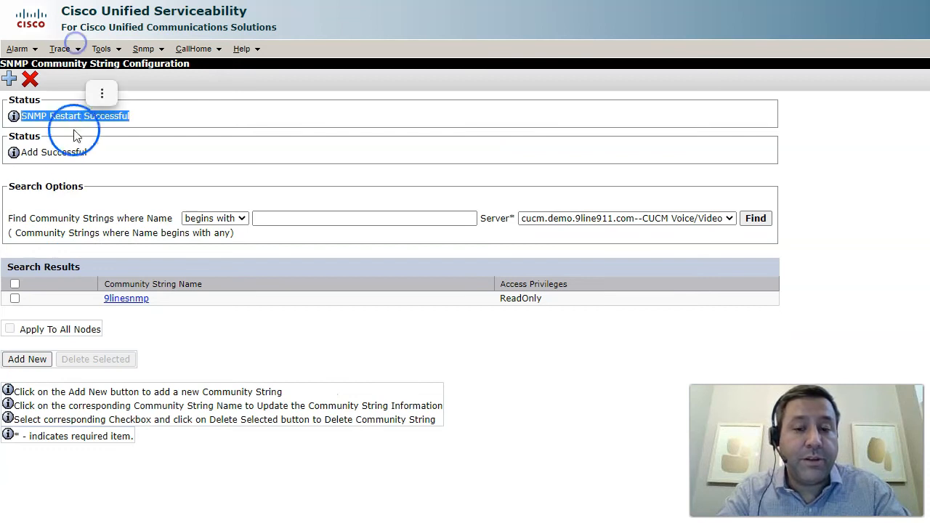